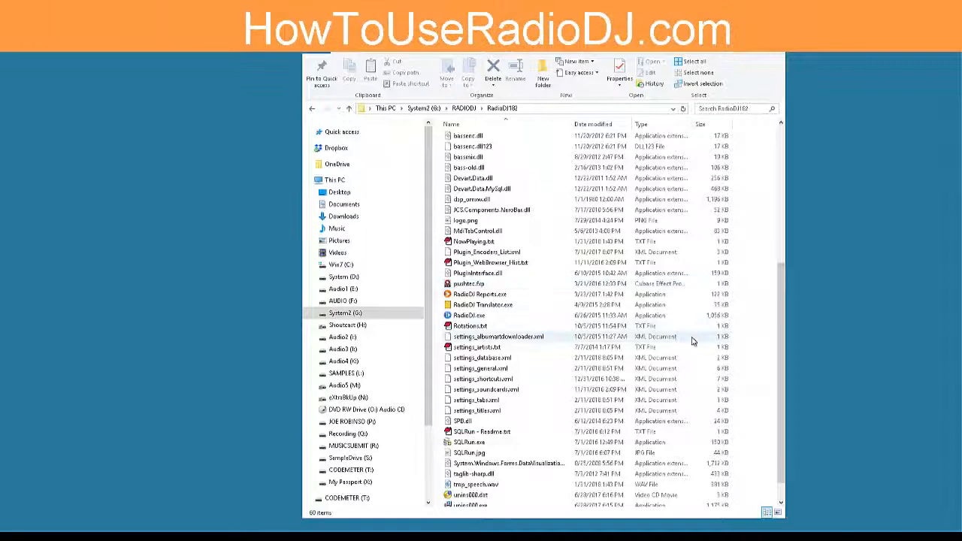
mouse_move(782, 331)
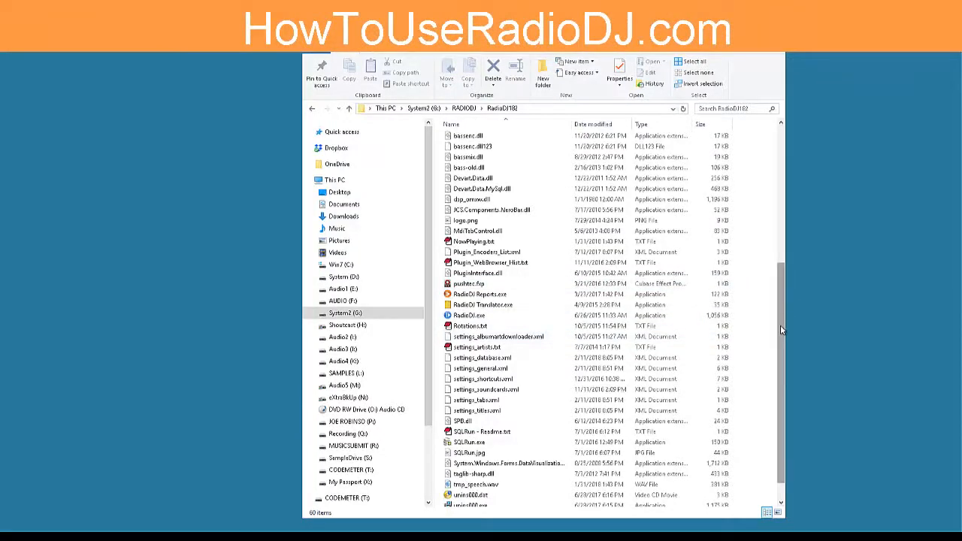
Locate and select the 200×73 logo.png in RadioDJ182 and copy it from its context menu
scroll("down", 3)
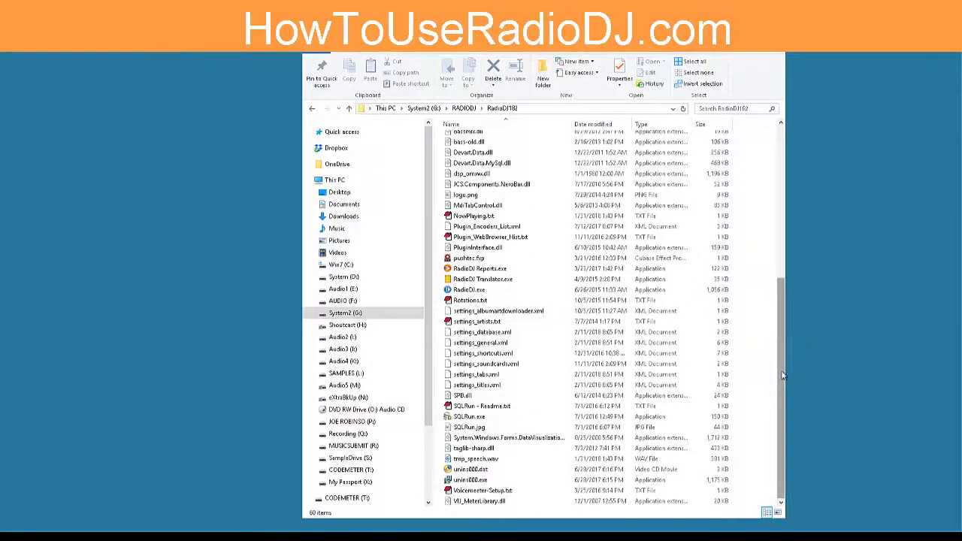
scroll("up", 3)
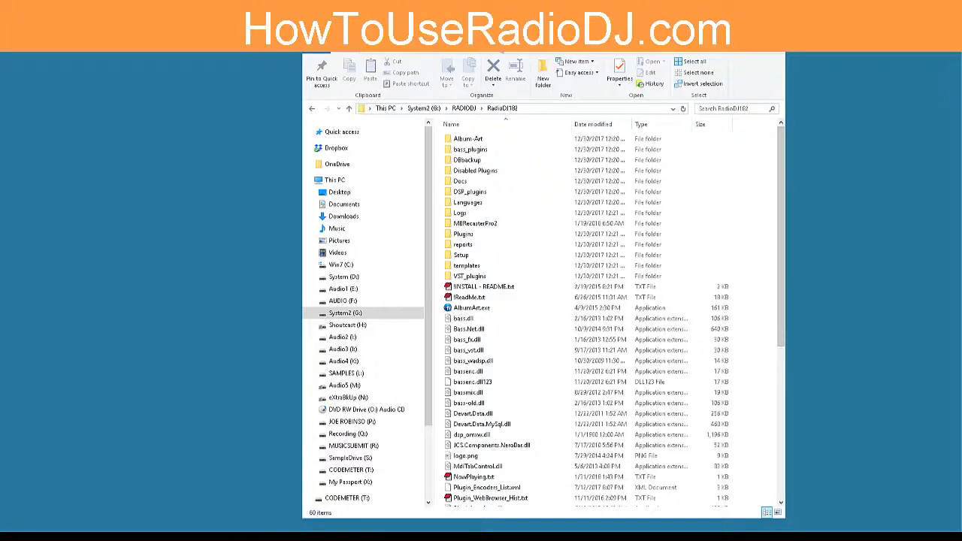
scroll("down", 3)
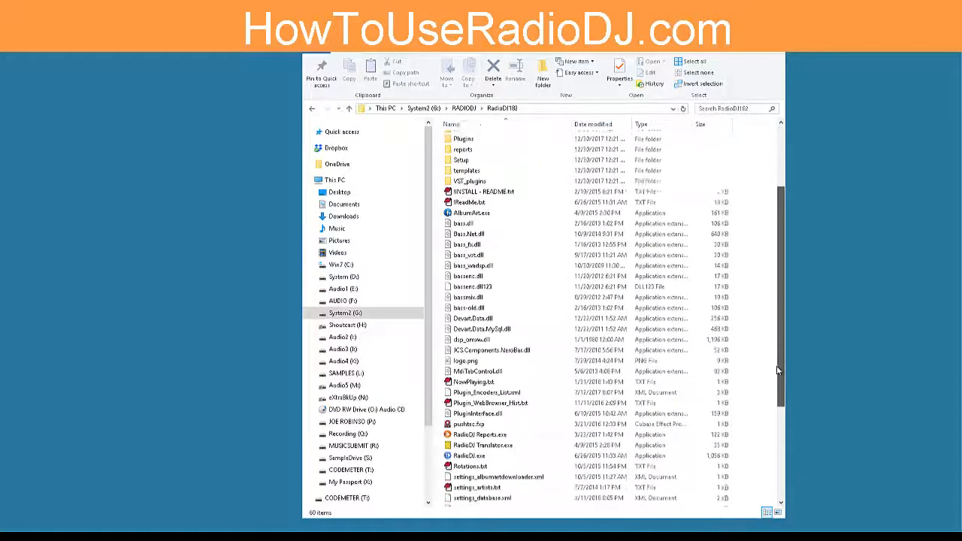
scroll("down", 3)
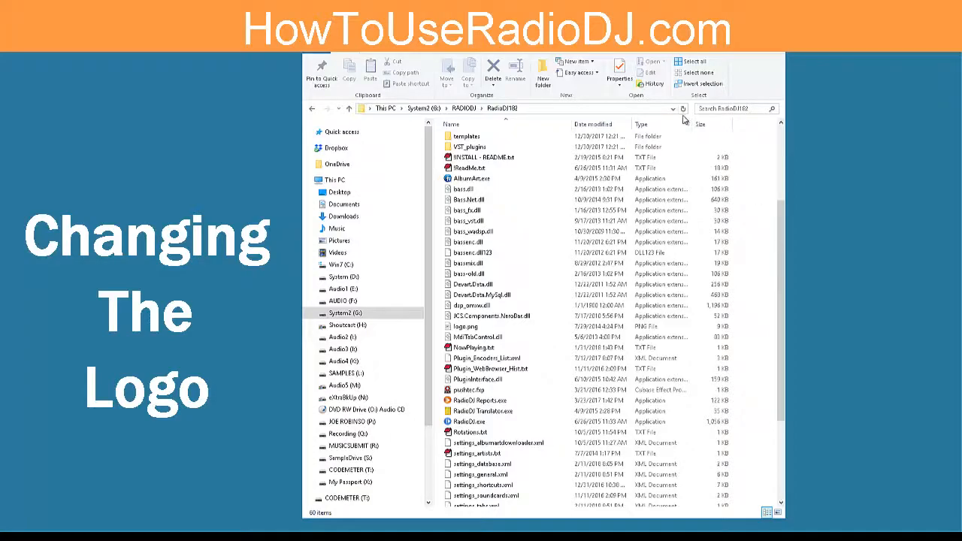
left_click(466, 327)
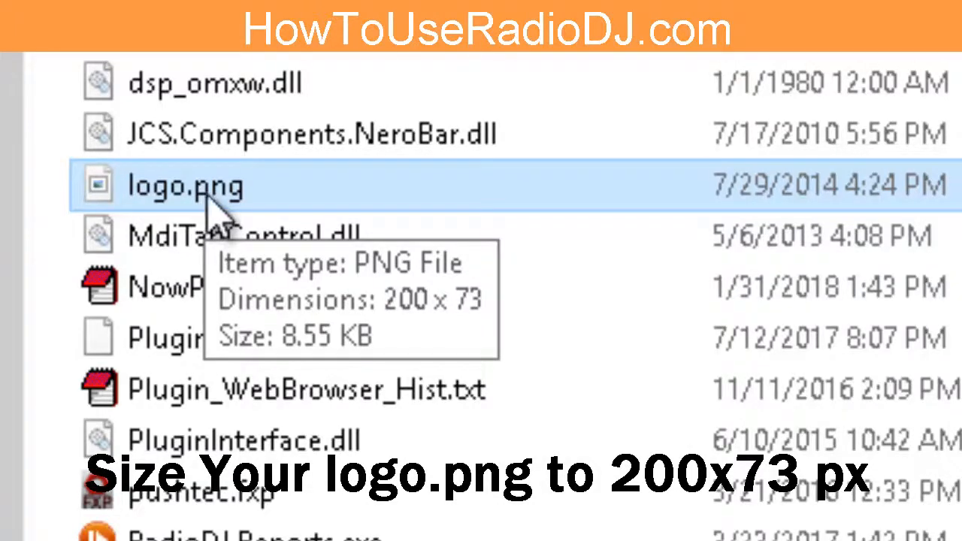
right_click(185, 186)
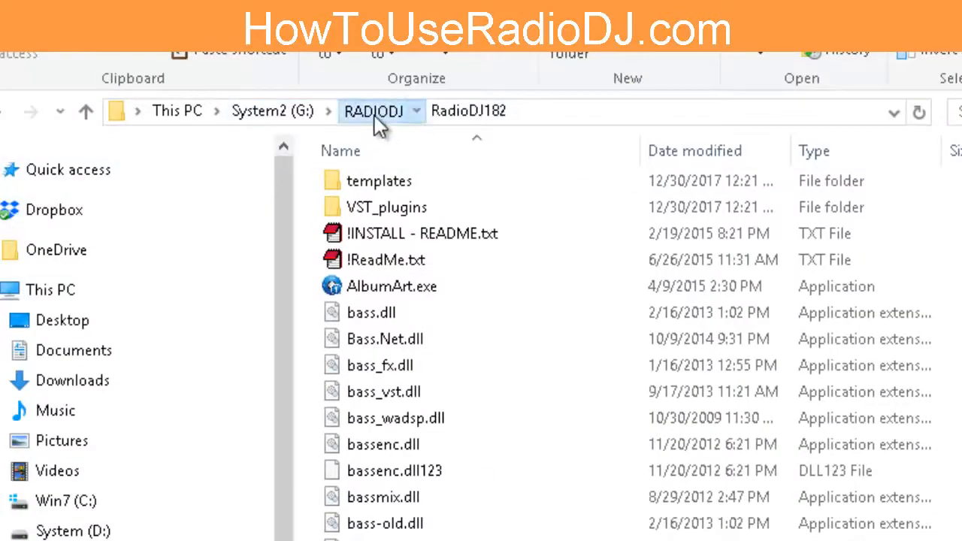
Paste logo.png into RadioDJv2, choosing Replace the file in the destination
left_click(373, 111)
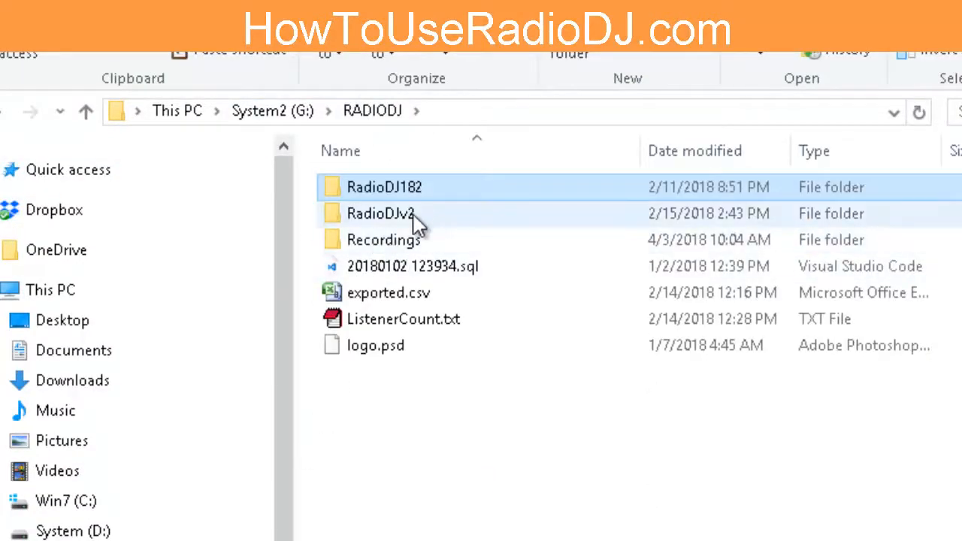
double_click(382, 214)
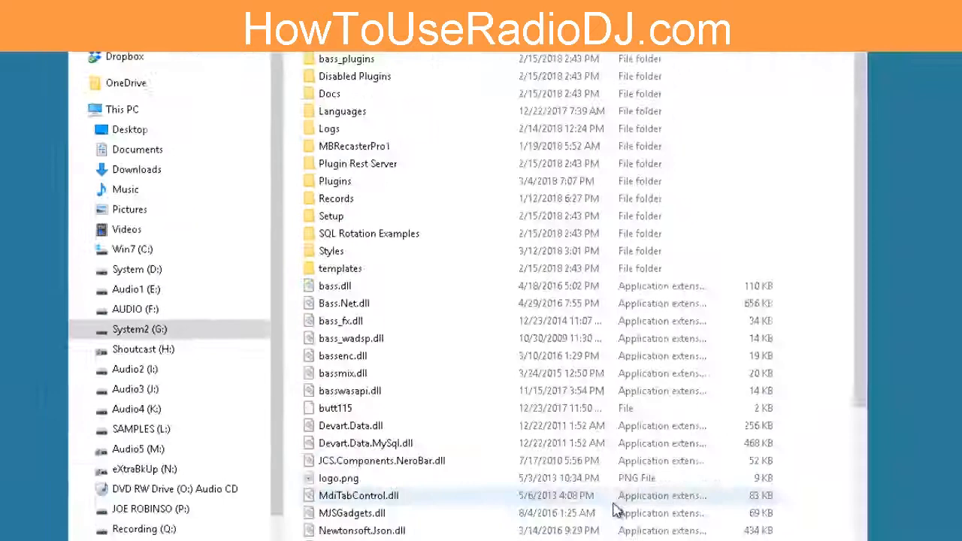
scroll("down", 3)
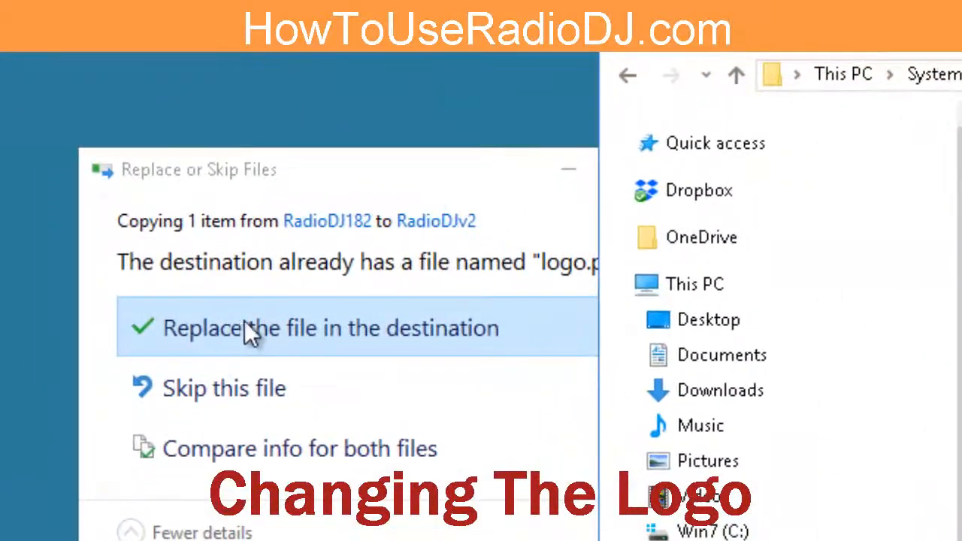
left_click(331, 328)
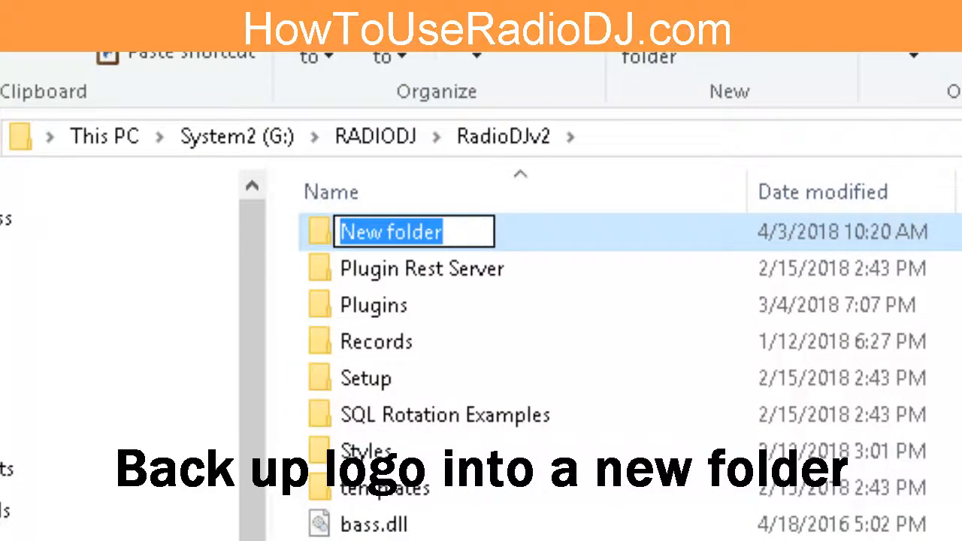
Name the new folder Logo ByUp and place a backup copy of logo.png inside it
type("Logo ByUp")
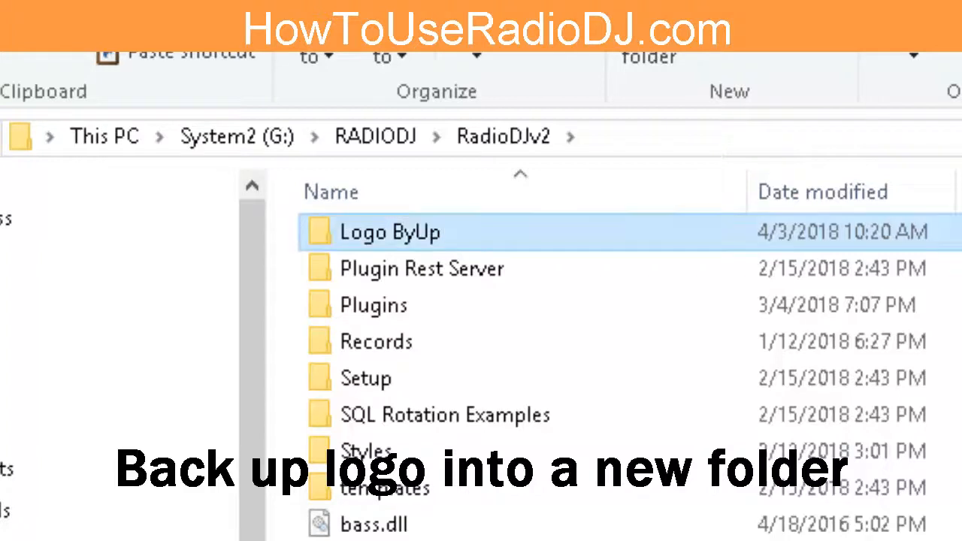
scroll("up", 3)
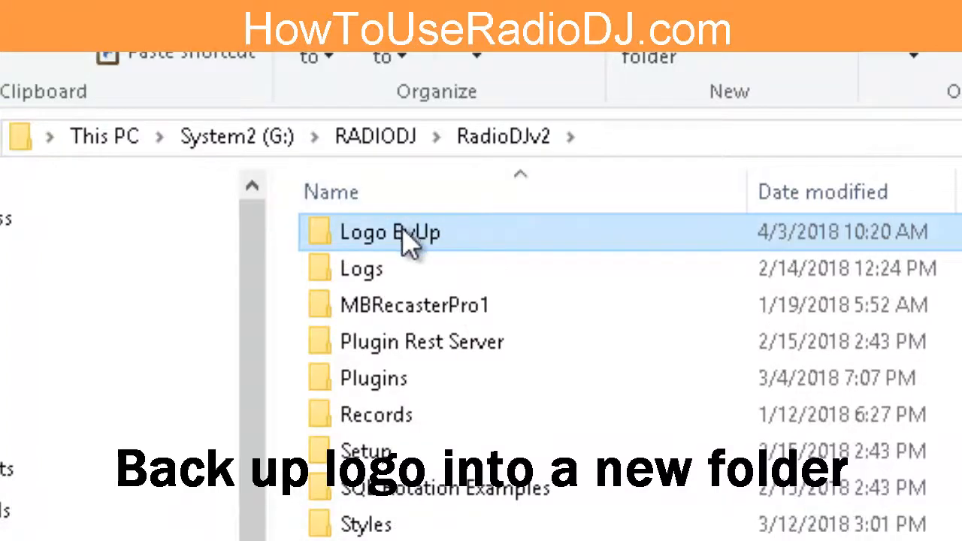
double_click(389, 232)
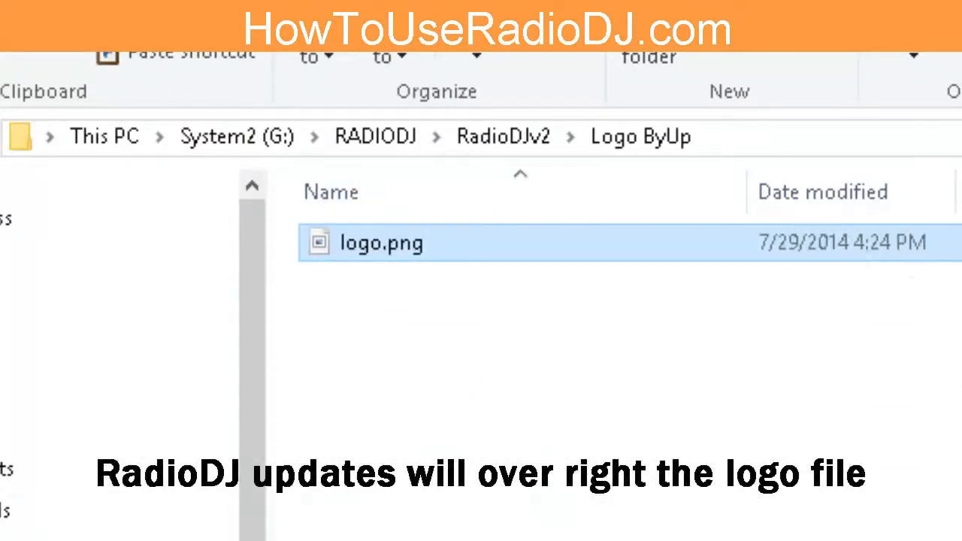
mouse_move(33, 139)
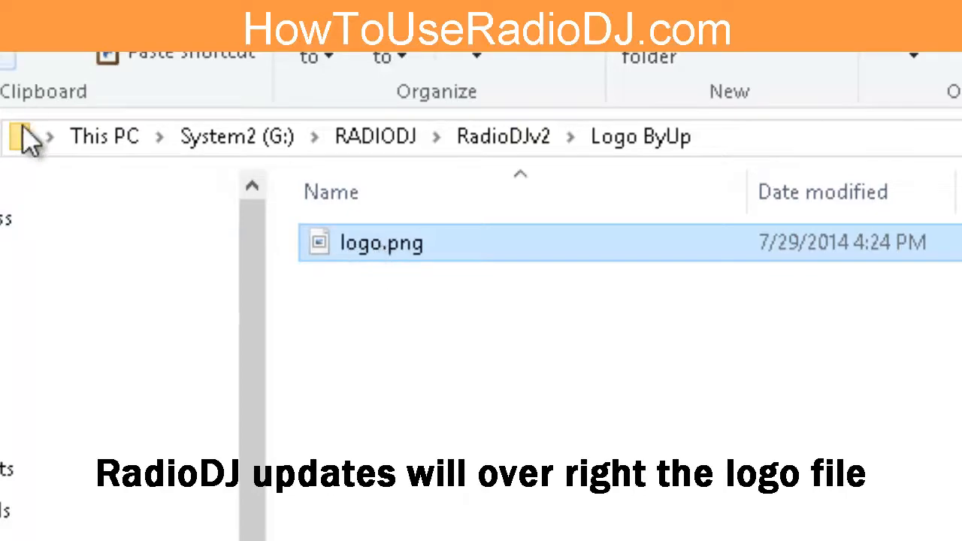
left_click(503, 135)
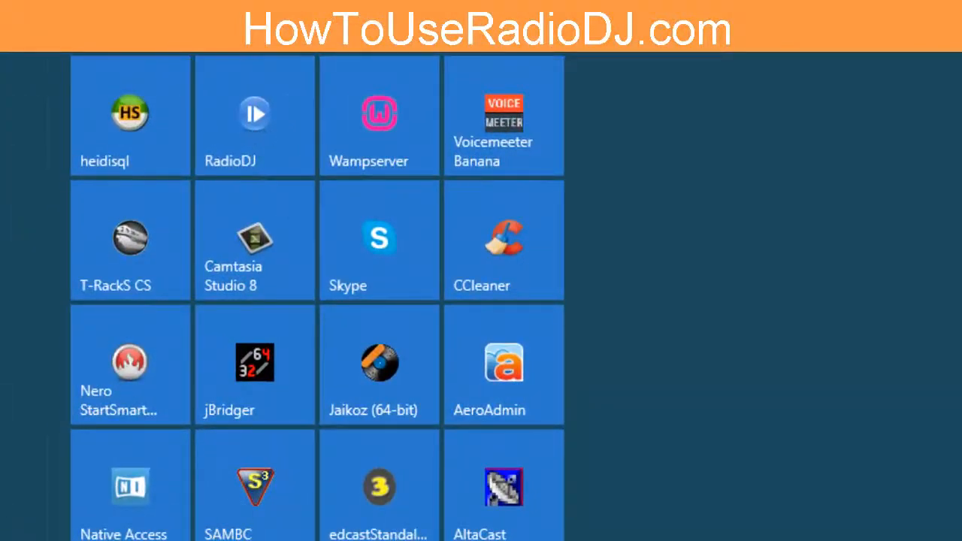
Start RadioDJ from its Start menu tile
double_click(256, 114)
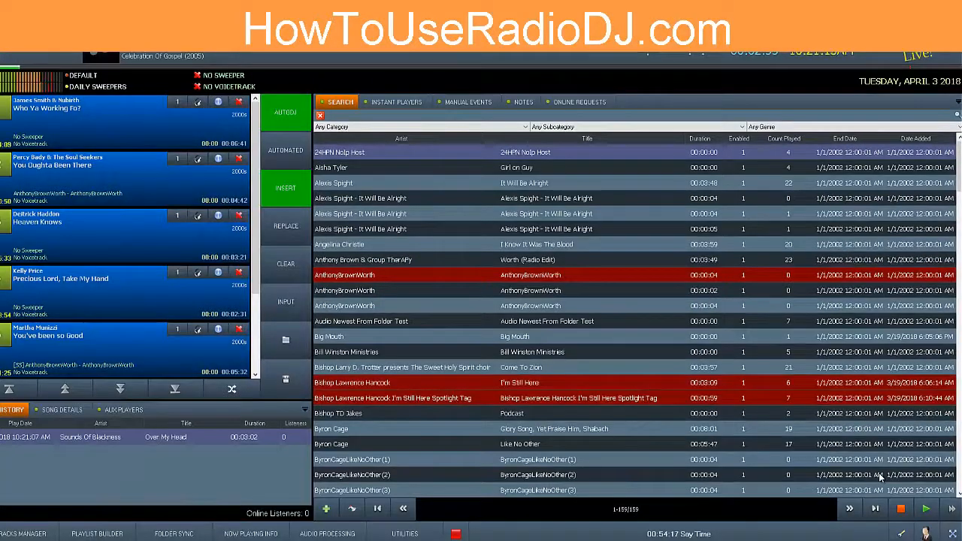
mouse_move(644, 274)
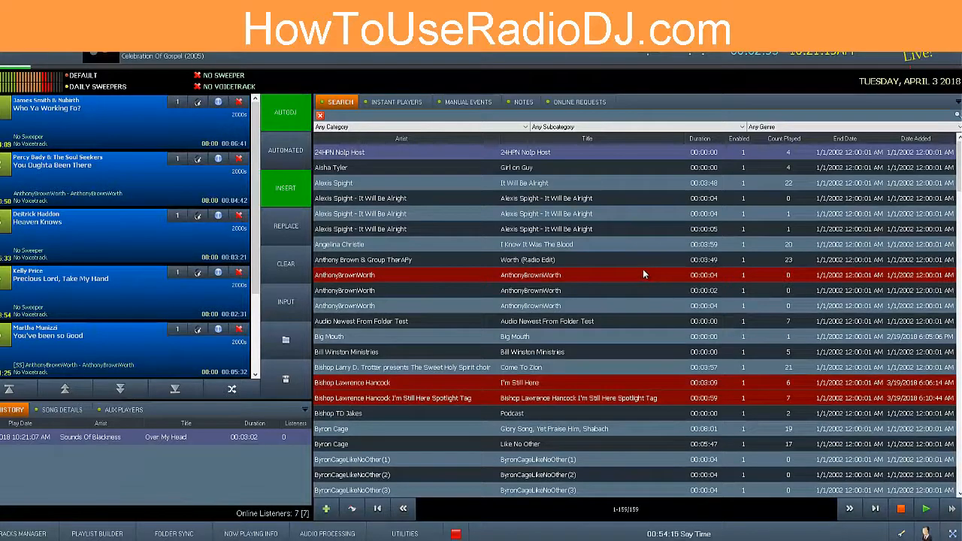
mouse_move(546, 409)
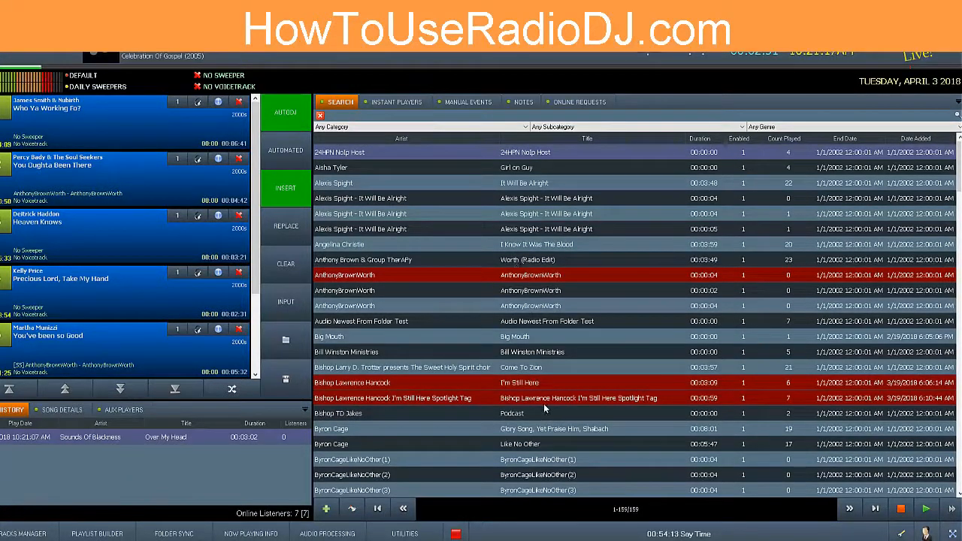